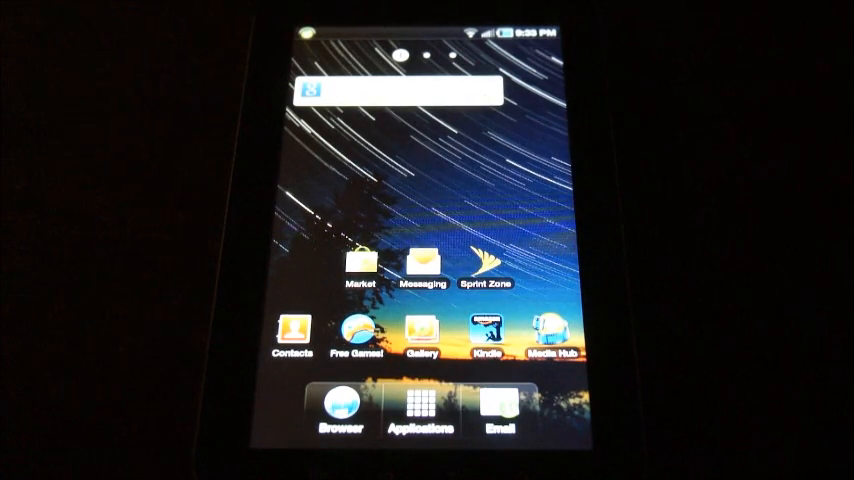
- Find Spare Parts in Android Market, accept its permissions and install it
{"action": "left_click", "coordinate": [356, 264]}
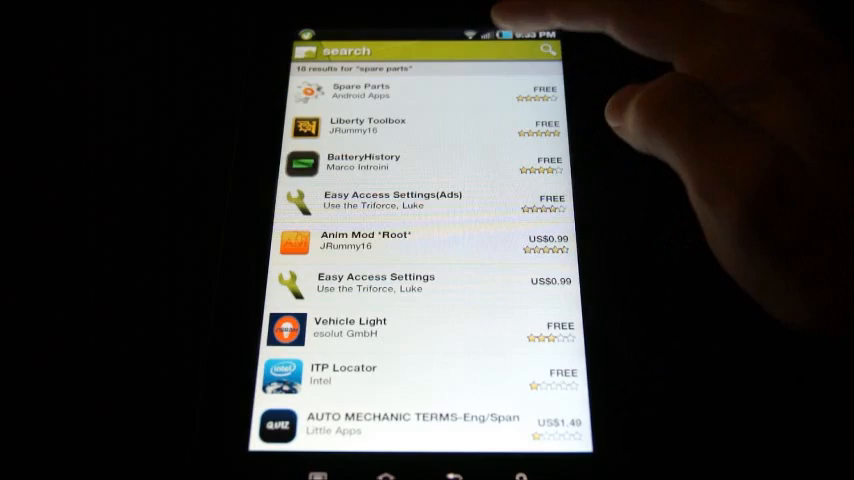
{"action": "left_click", "coordinate": [360, 92]}
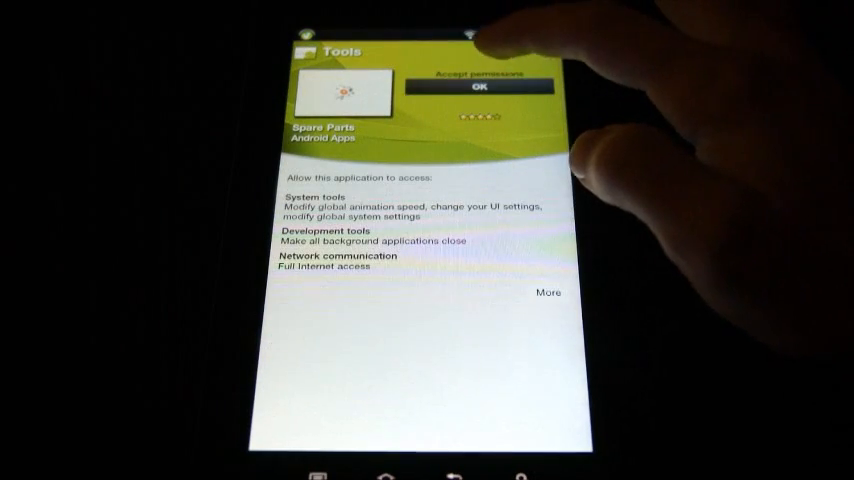
{"action": "left_click", "coordinate": [478, 84]}
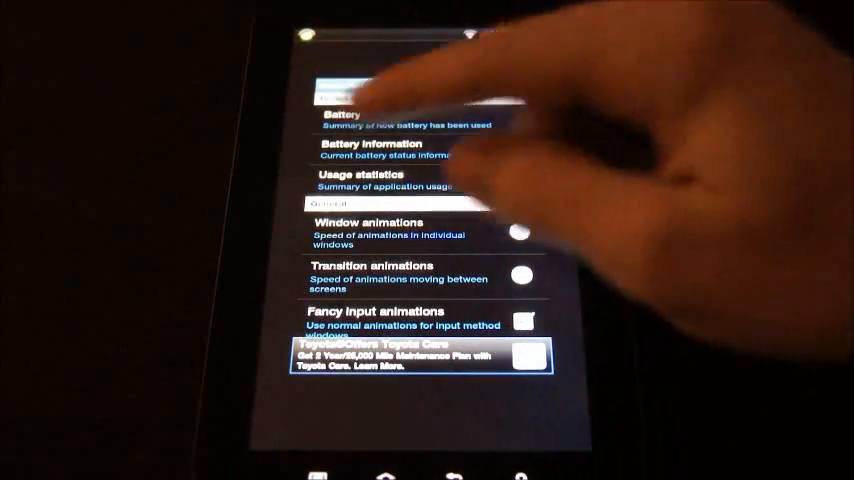
- Uncheck the Compatibility Mode setting in the Spare Parts list
{"action": "scroll", "scroll_direction": "down", "scroll_amount": 3}
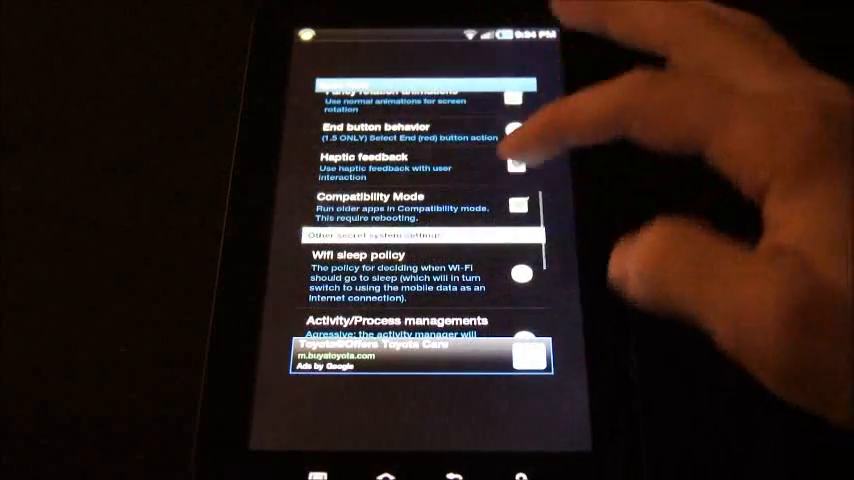
{"action": "left_click", "coordinate": [518, 204]}
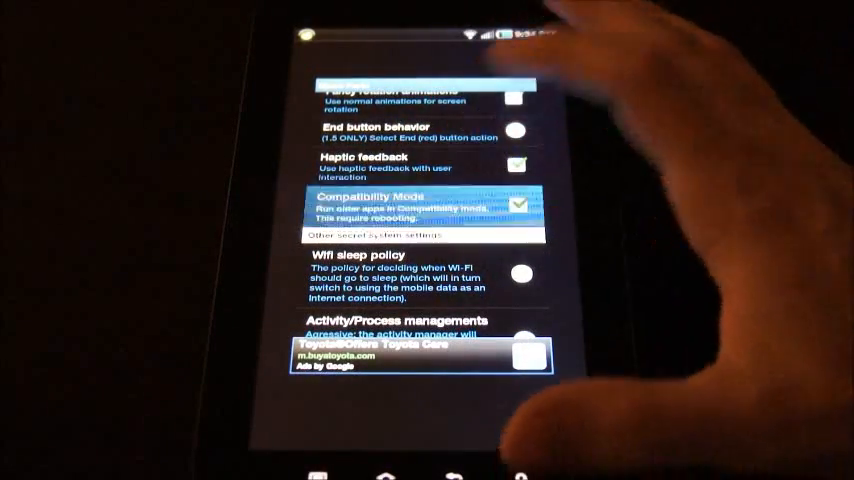
{"action": "left_click", "coordinate": [516, 204]}
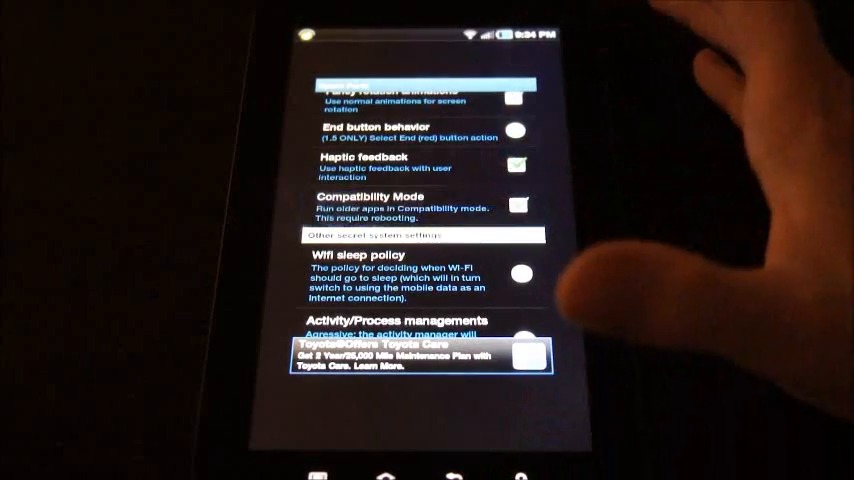
{"action": "left_click", "coordinate": [516, 204]}
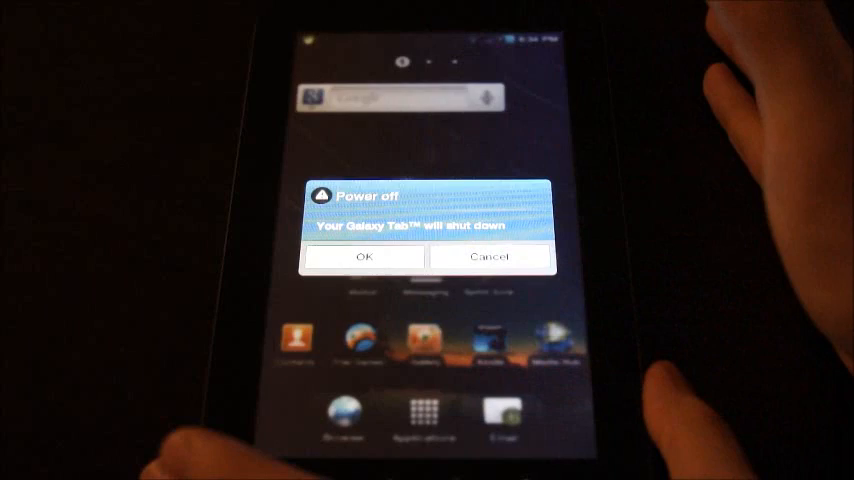
- Confirm the Power off prompt to restart the Galaxy Tab
{"action": "left_click", "coordinate": [362, 256]}
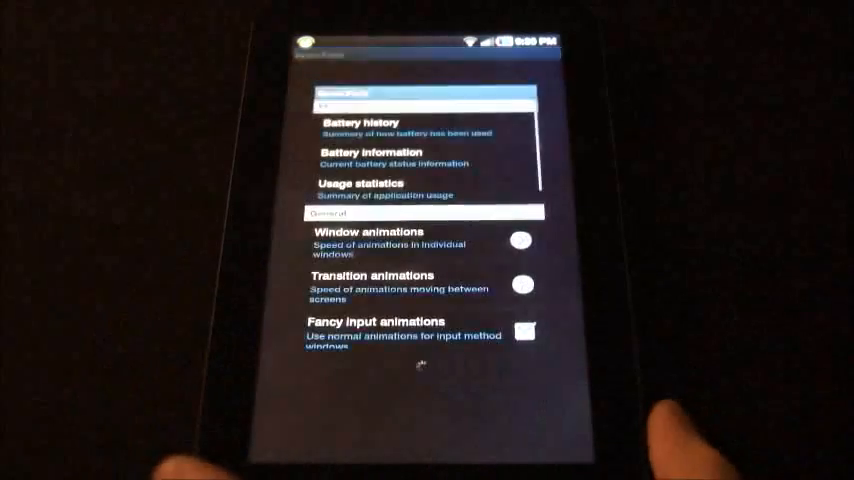
{"action": "scroll", "scroll_direction": "down", "scroll_amount": 3}
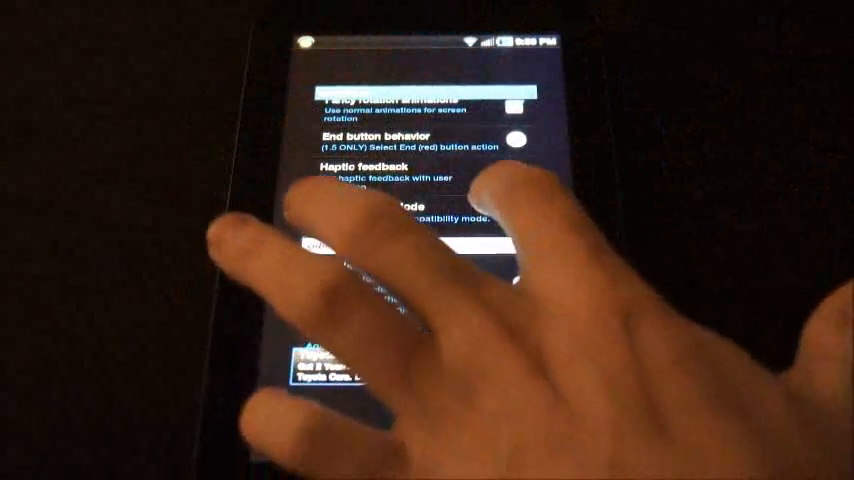
{"action": "scroll", "scroll_direction": "down", "scroll_amount": 3}
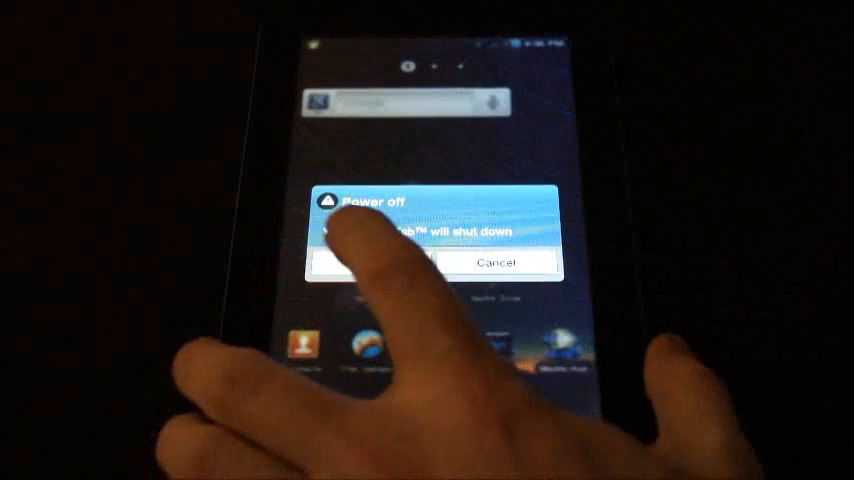
- Confirm the second power-off and reopen Spare Parts at full screen size
{"action": "left_click", "coordinate": [370, 262]}
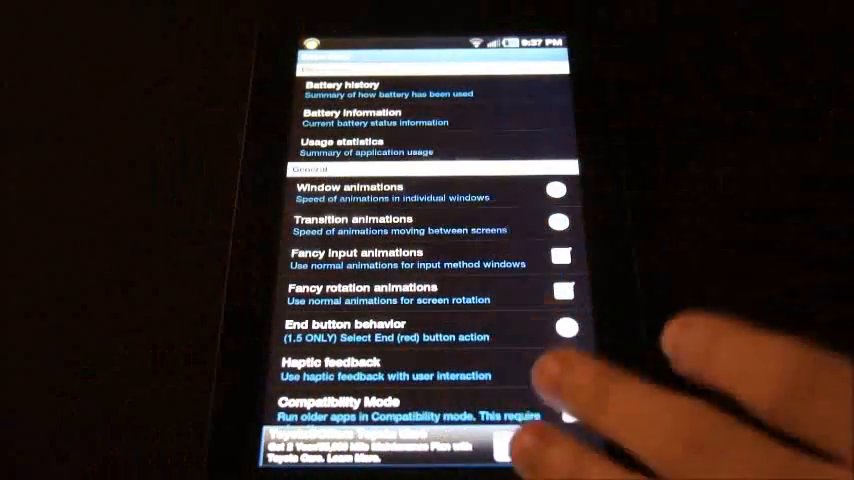
{"action": "left_click", "coordinate": [570, 366]}
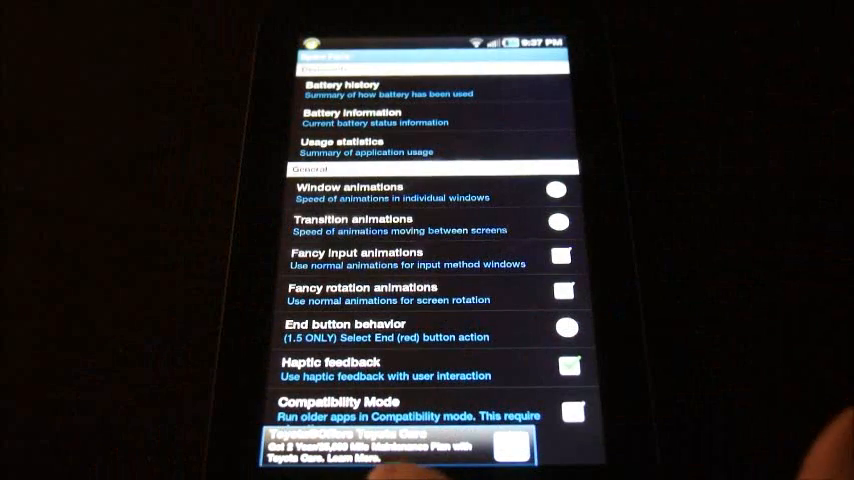